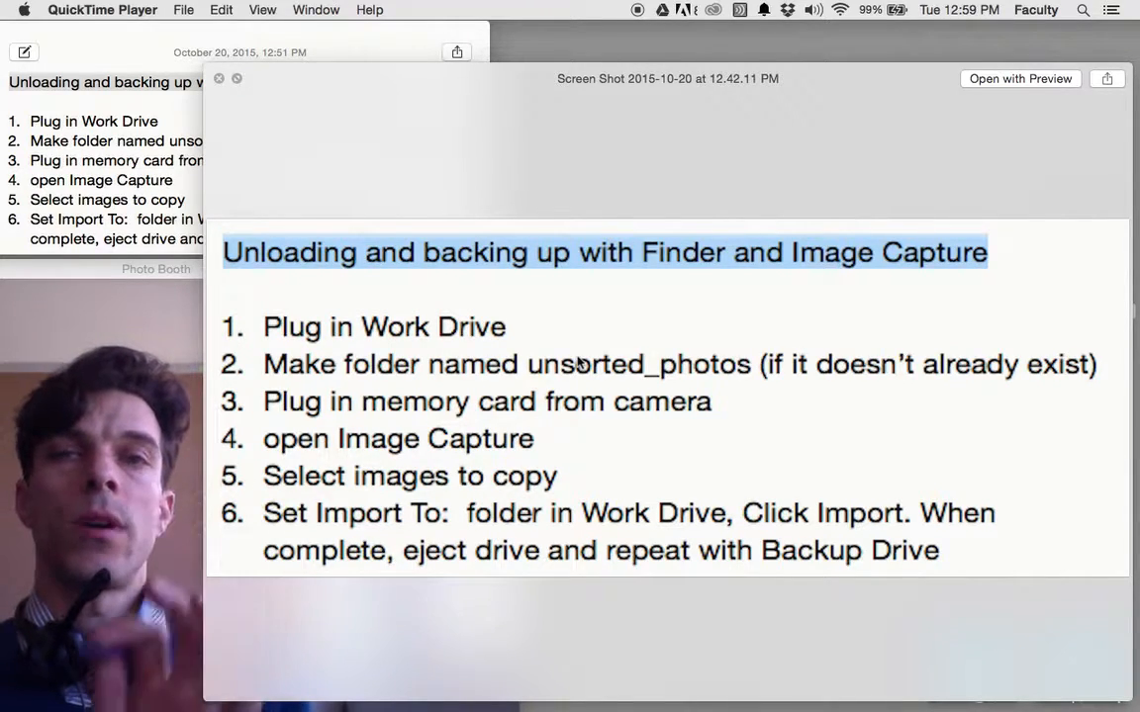
mouse_move(510, 182)
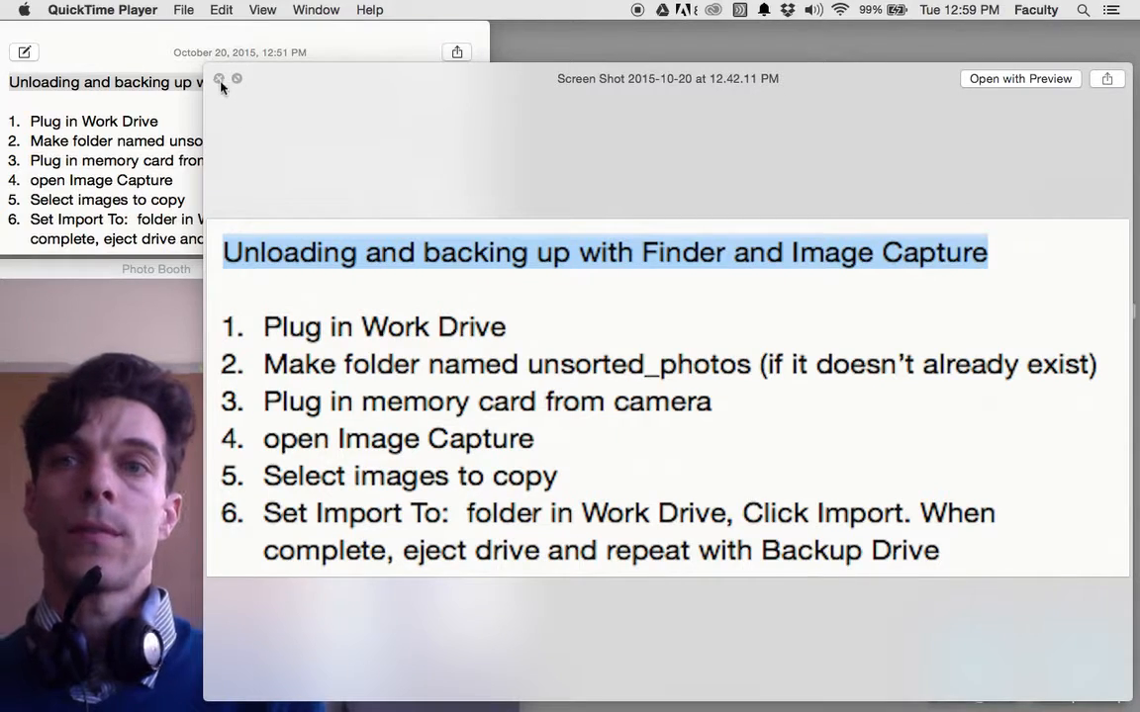
- Close the enlarged photo-unloading checklist screenshot to reveal the desktop
left_click(235, 79)
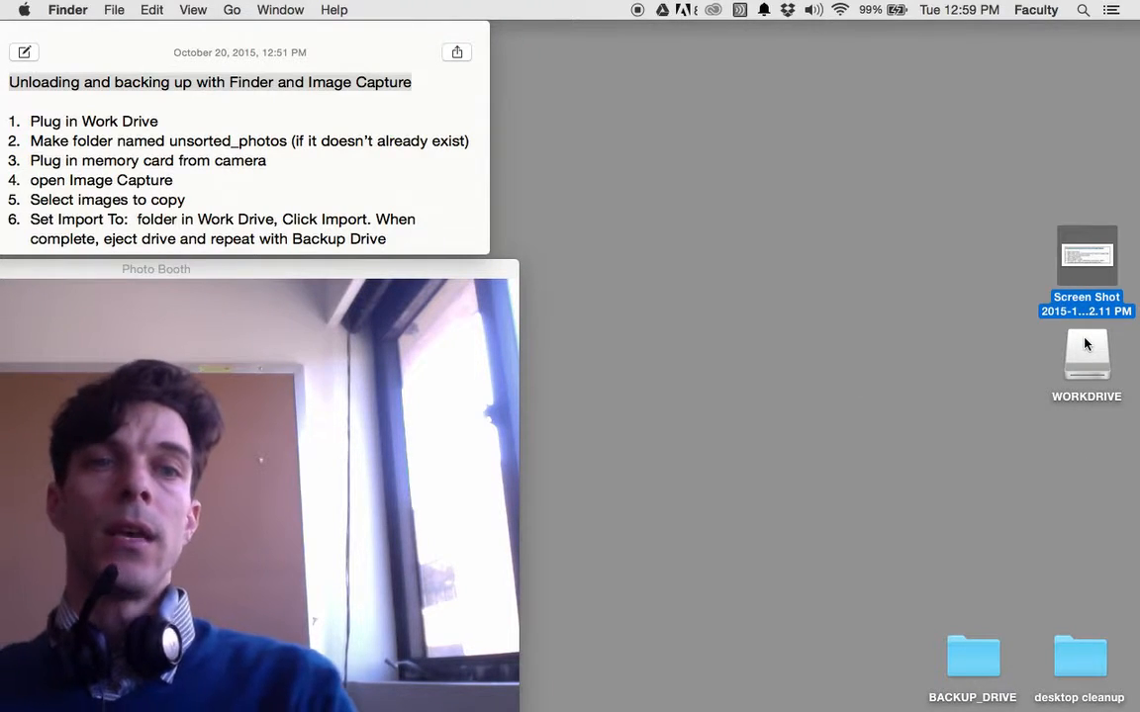
- Open WORKDRIVE, check its Action menu, and dismiss it since unsorted_photos exists
double_click(1086, 356)
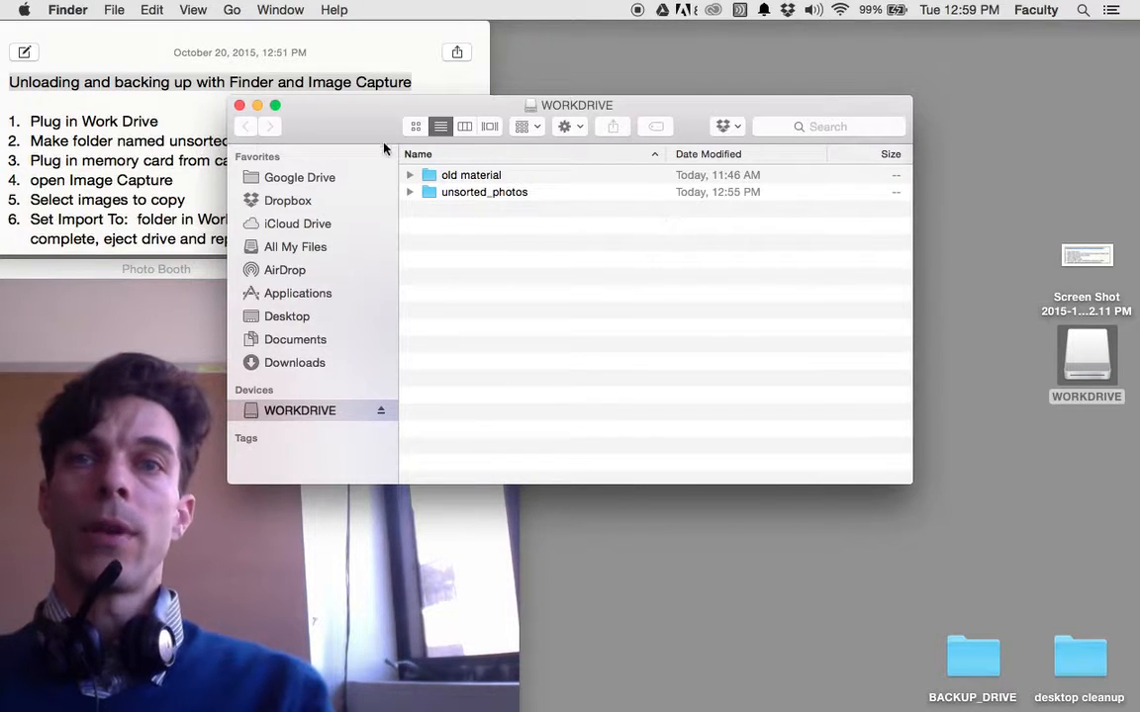
mouse_move(588, 420)
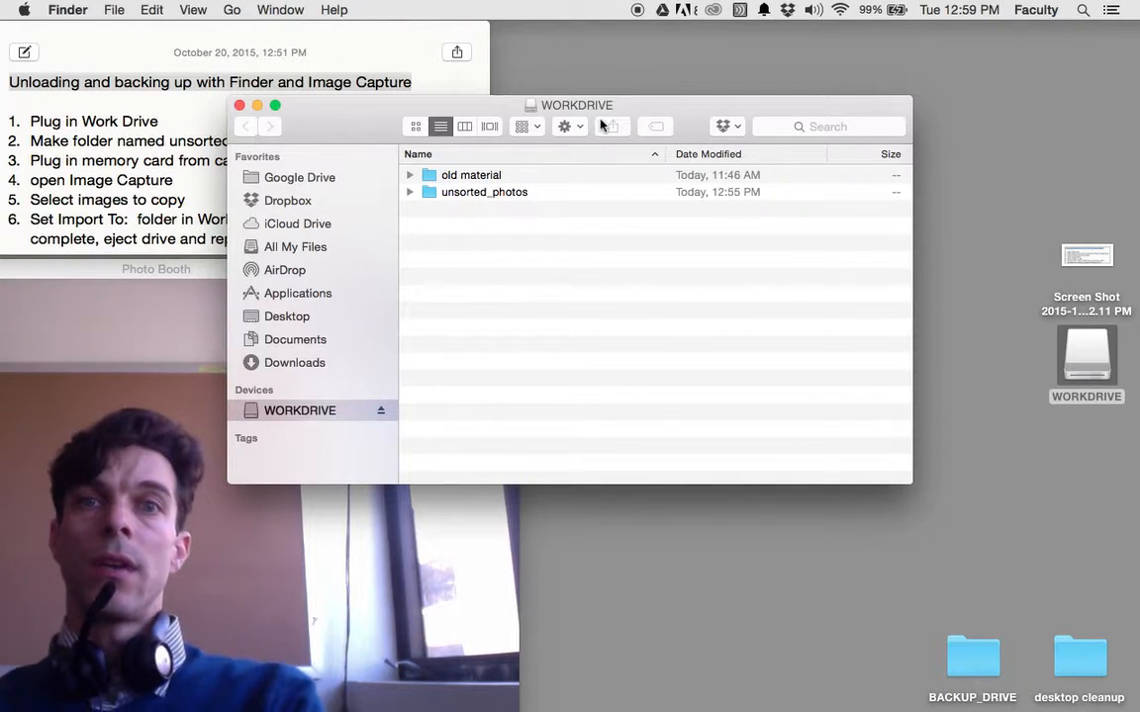
mouse_move(565, 126)
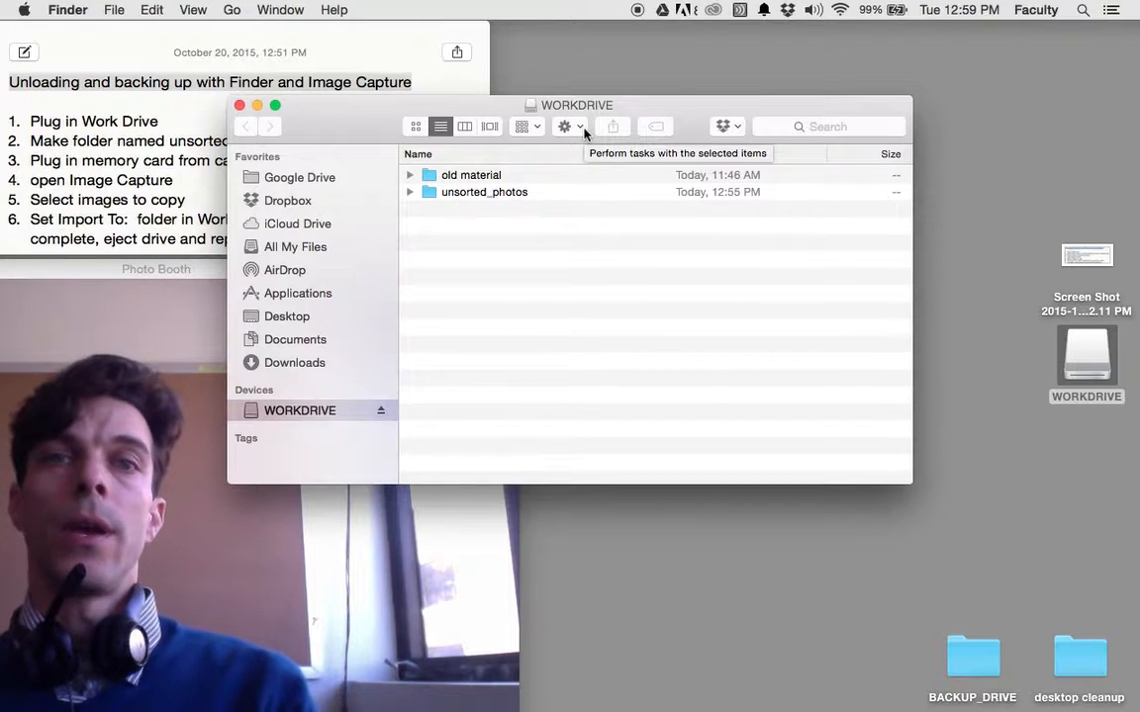
left_click(564, 126)
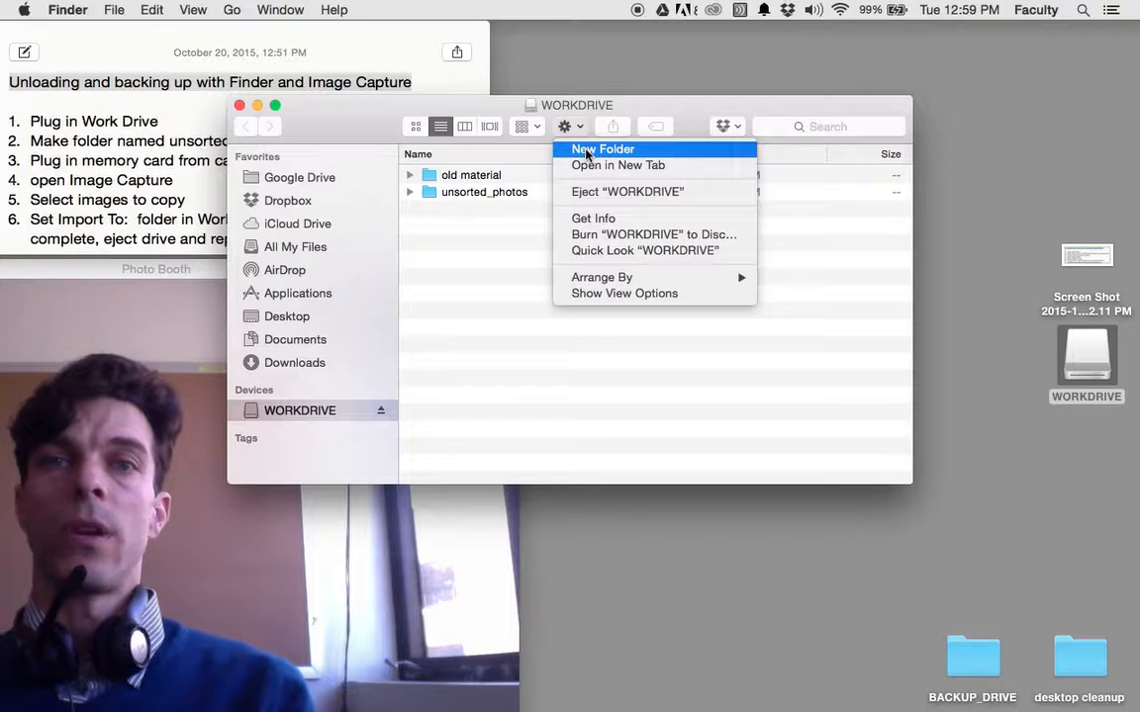
left_click(602, 148)
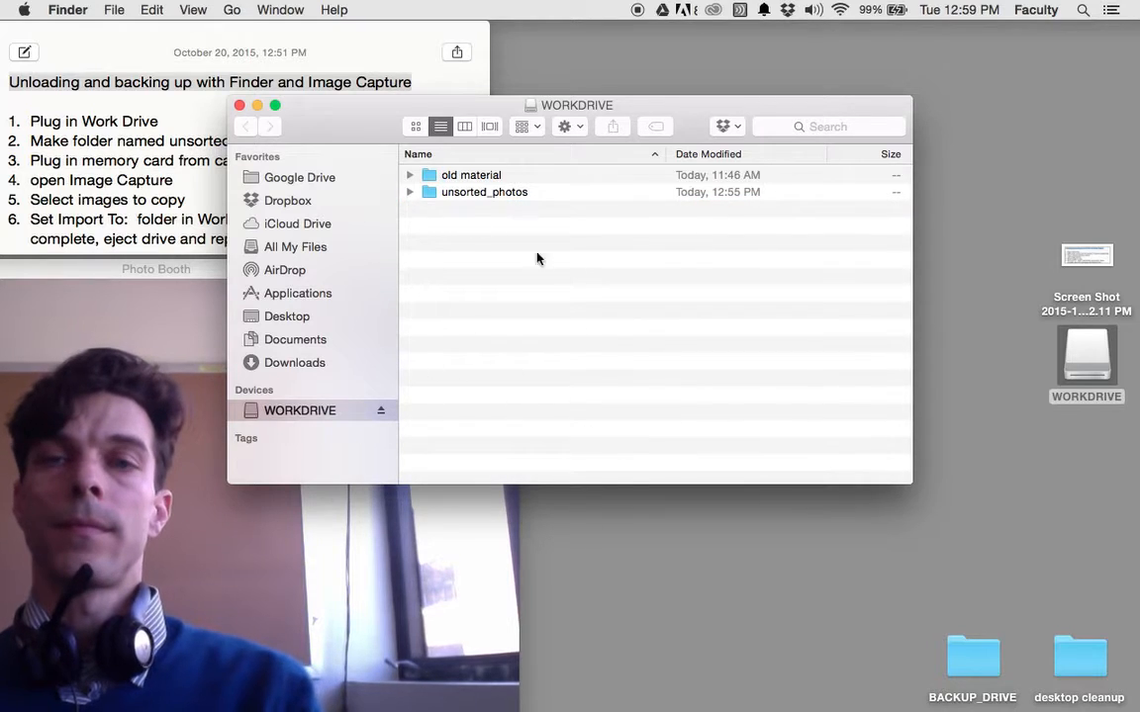
left_click(256, 106)
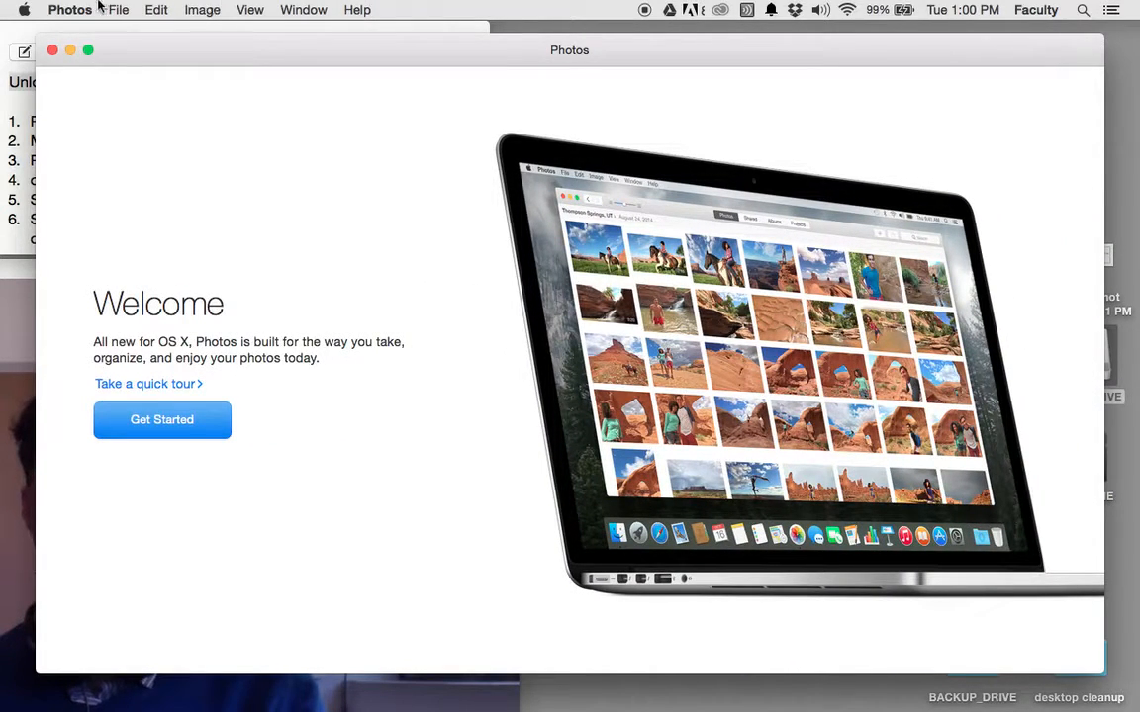
- Quit the auto-launched Photos app so the NO NAME card shows
left_click(69, 10)
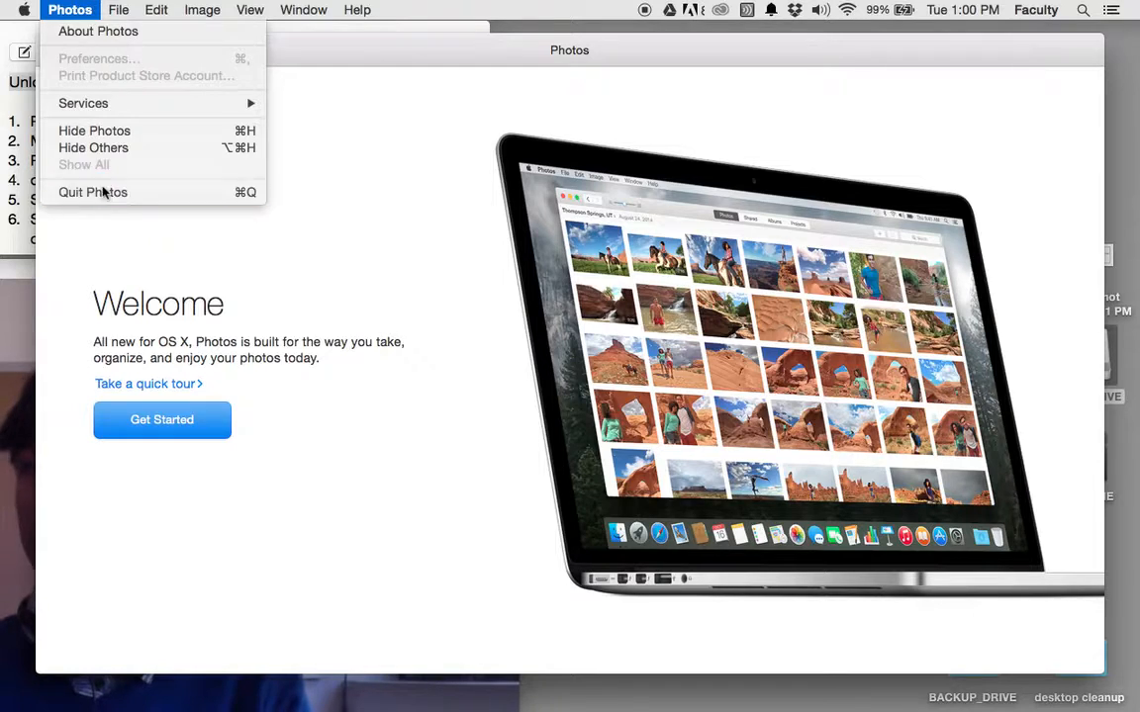
left_click(92, 192)
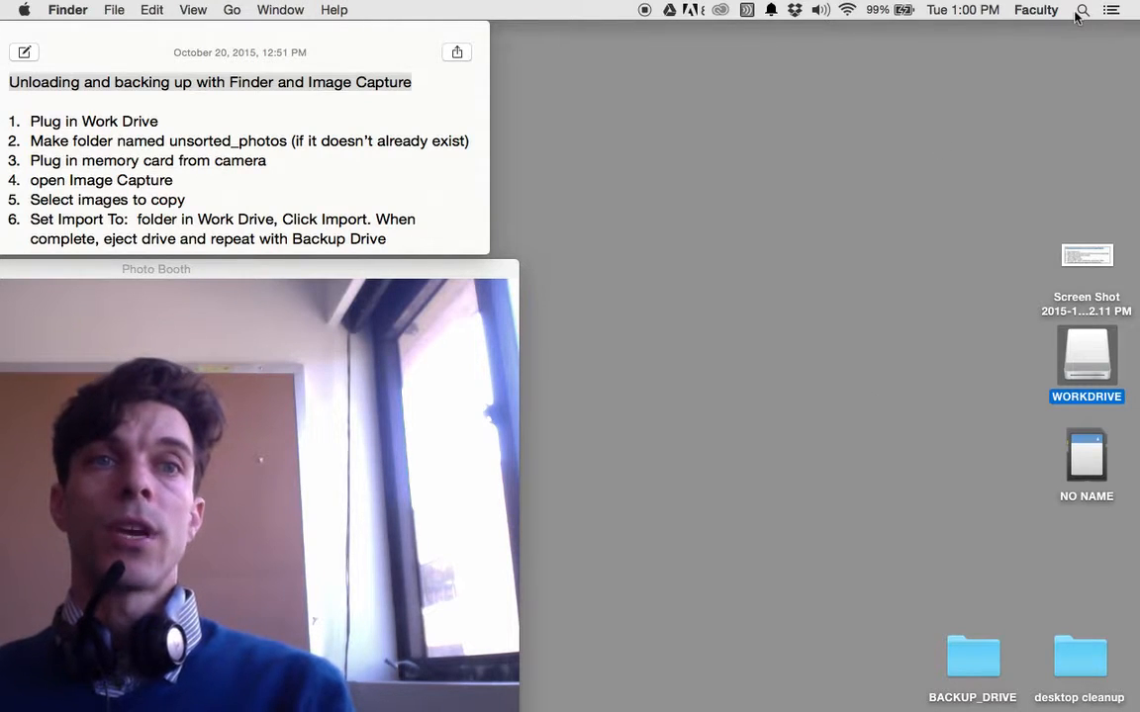
left_click(1083, 10)
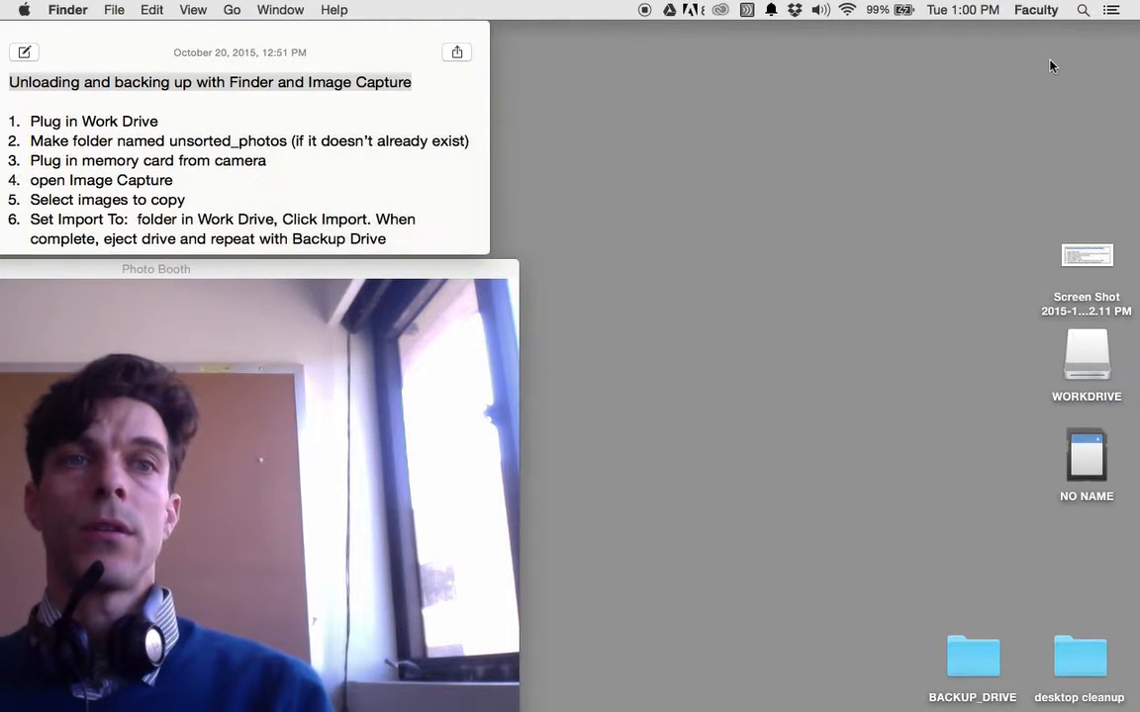
- Launch Image Capture through a Spotlight search for 'Image Capture'
left_click(1082, 9)
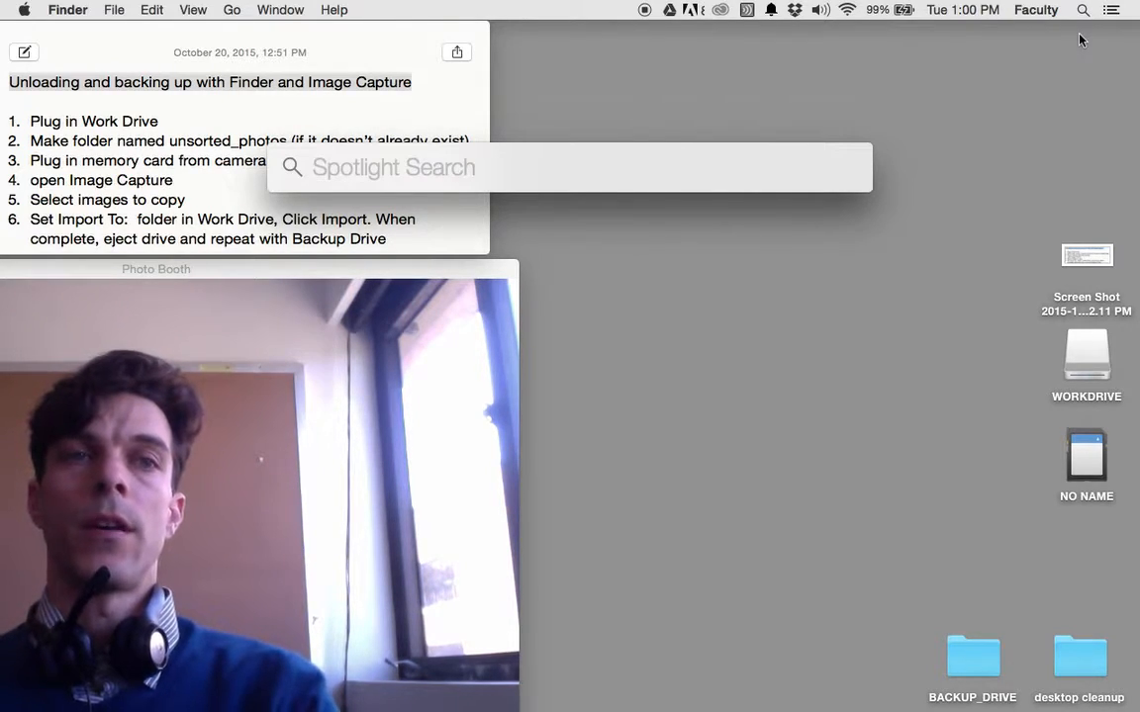
type("Image Capture")
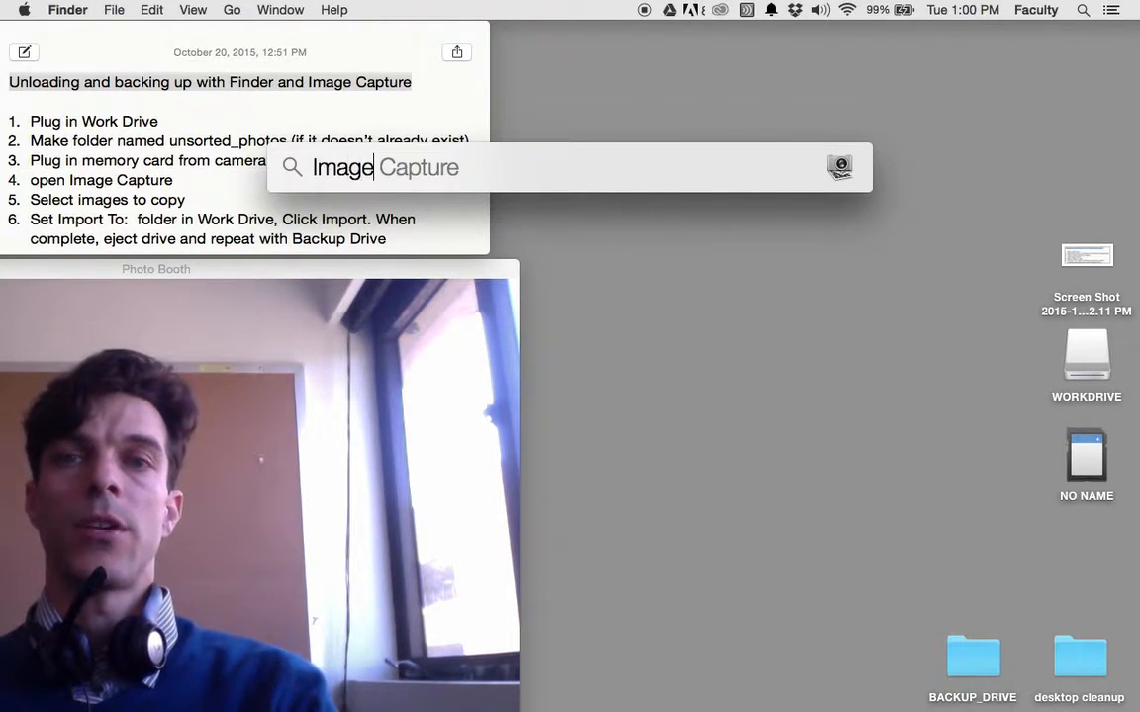
key("enter")
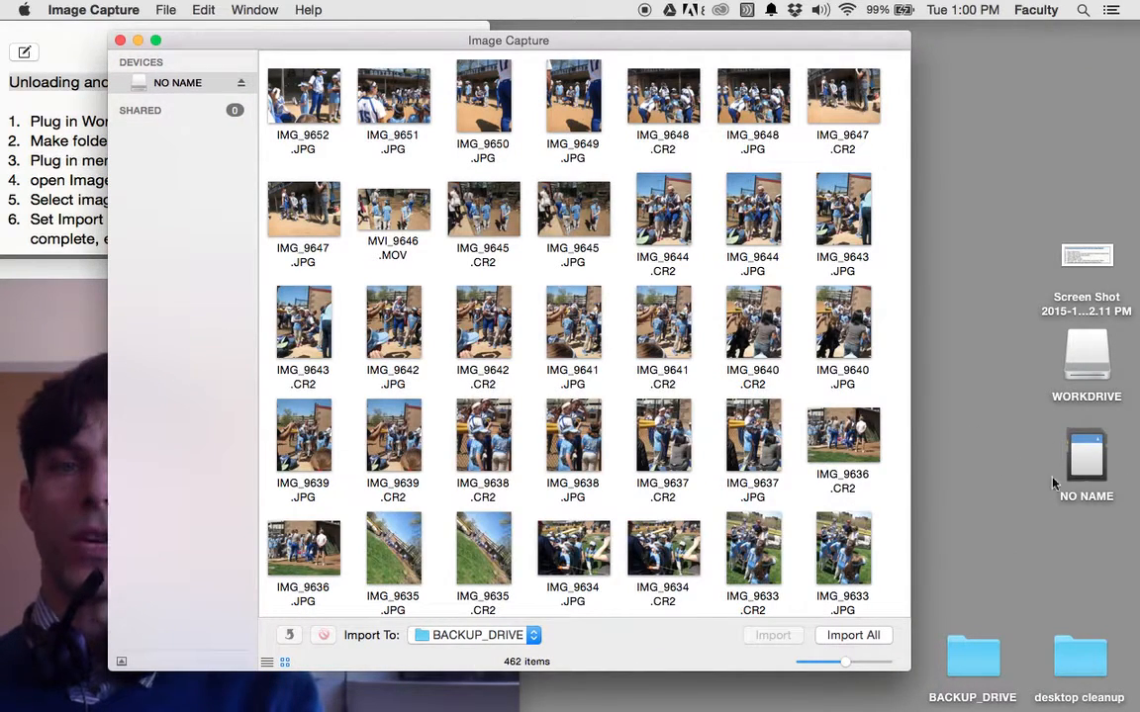
mouse_move(182, 285)
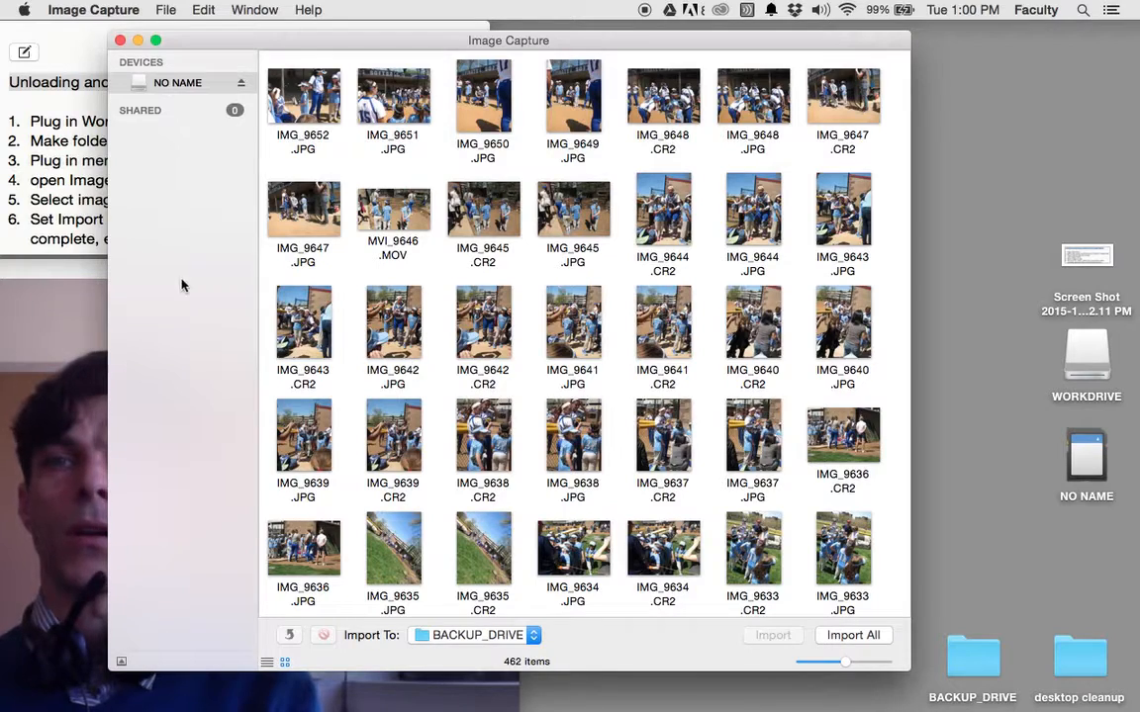
- Select IMG_9516–IMG_9521 and MVI_9518, eleven card items, for import
left_click(304, 95)
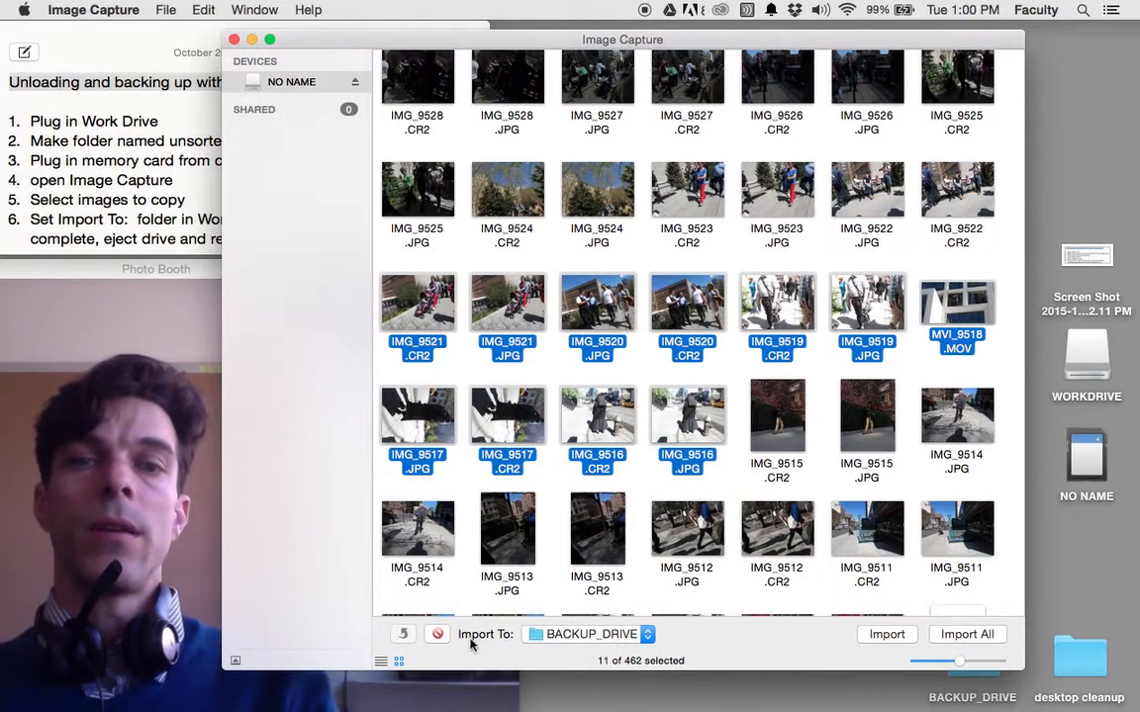
mouse_move(523, 633)
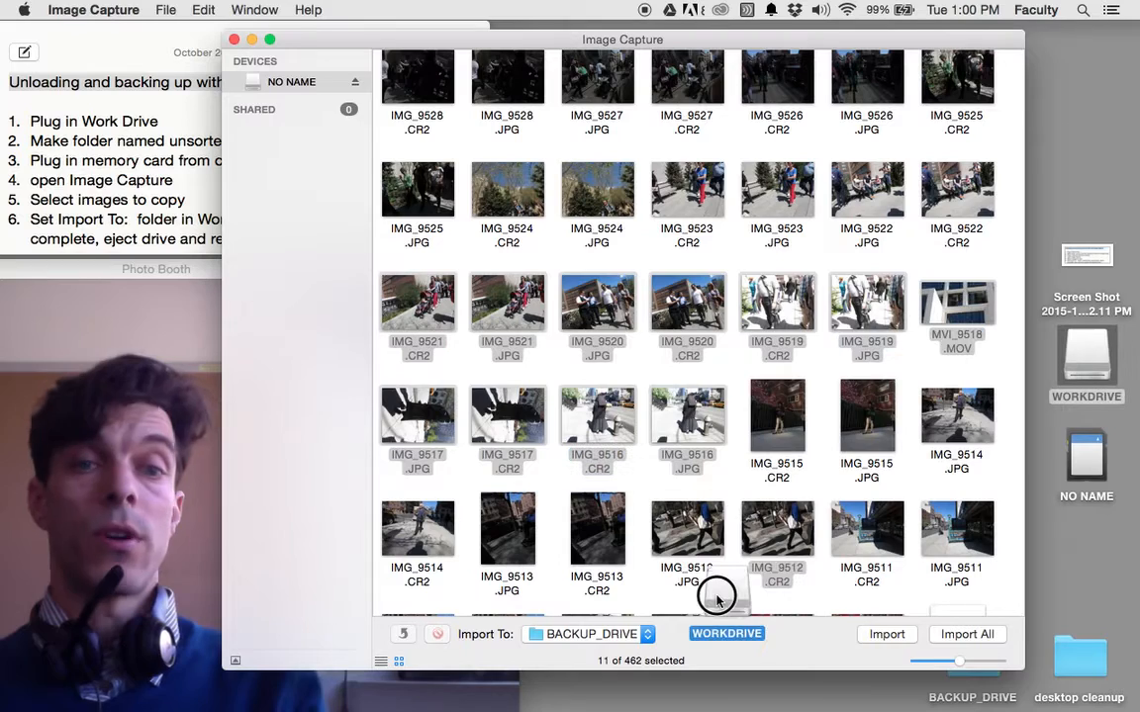
left_click(589, 634)
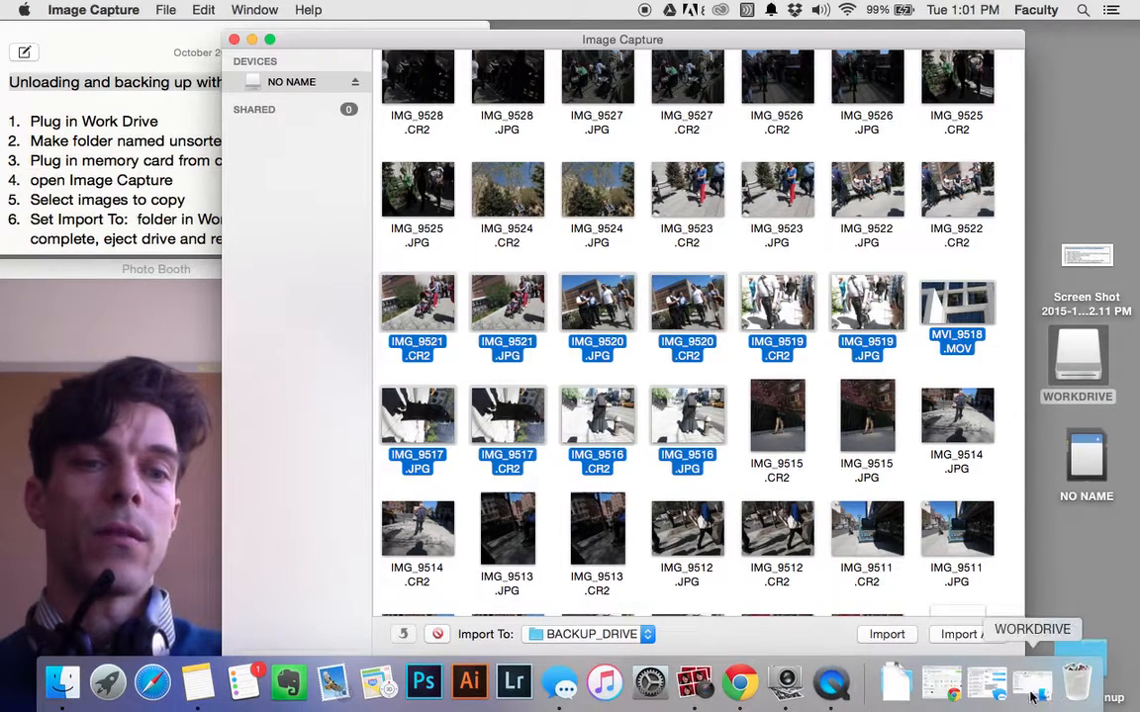
- Set WORKDRIVE's unsorted_photos folder as the Image Capture import destination
left_click(1078, 356)
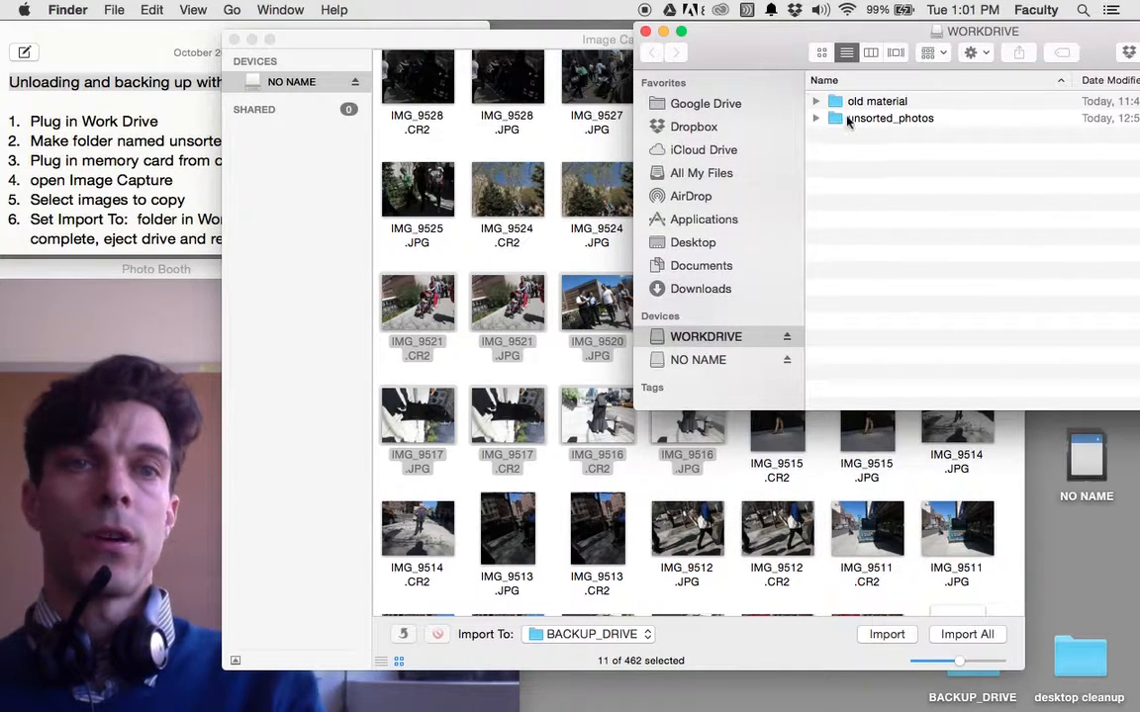
left_click(589, 634)
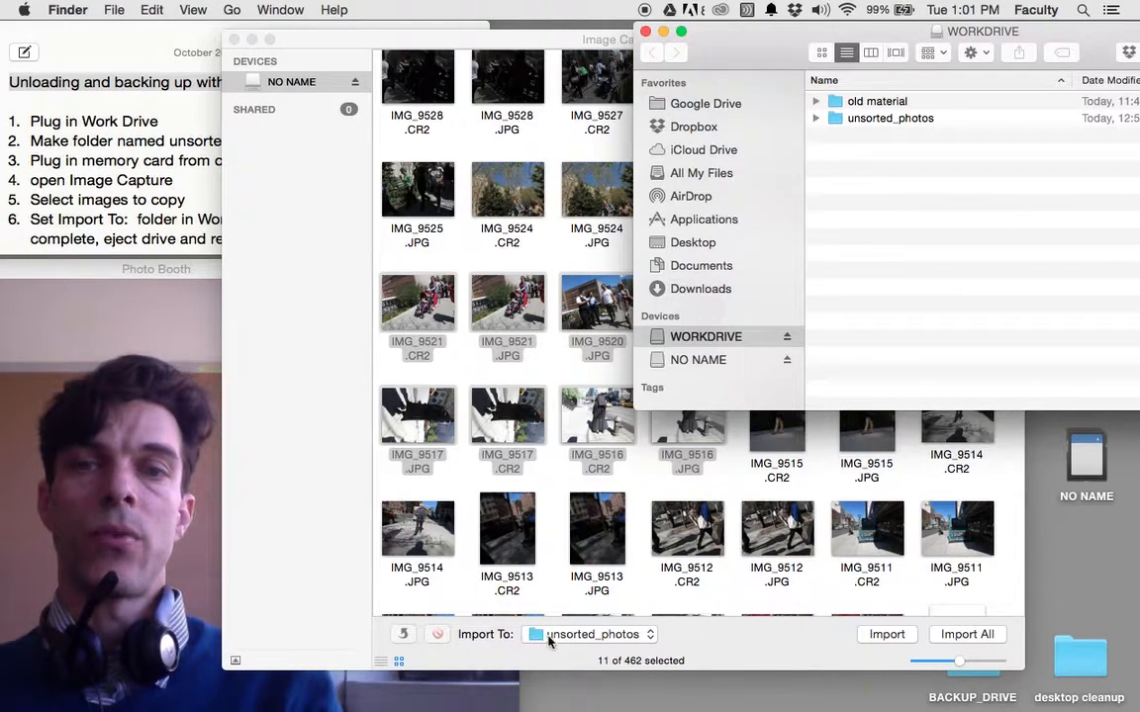
mouse_move(772, 643)
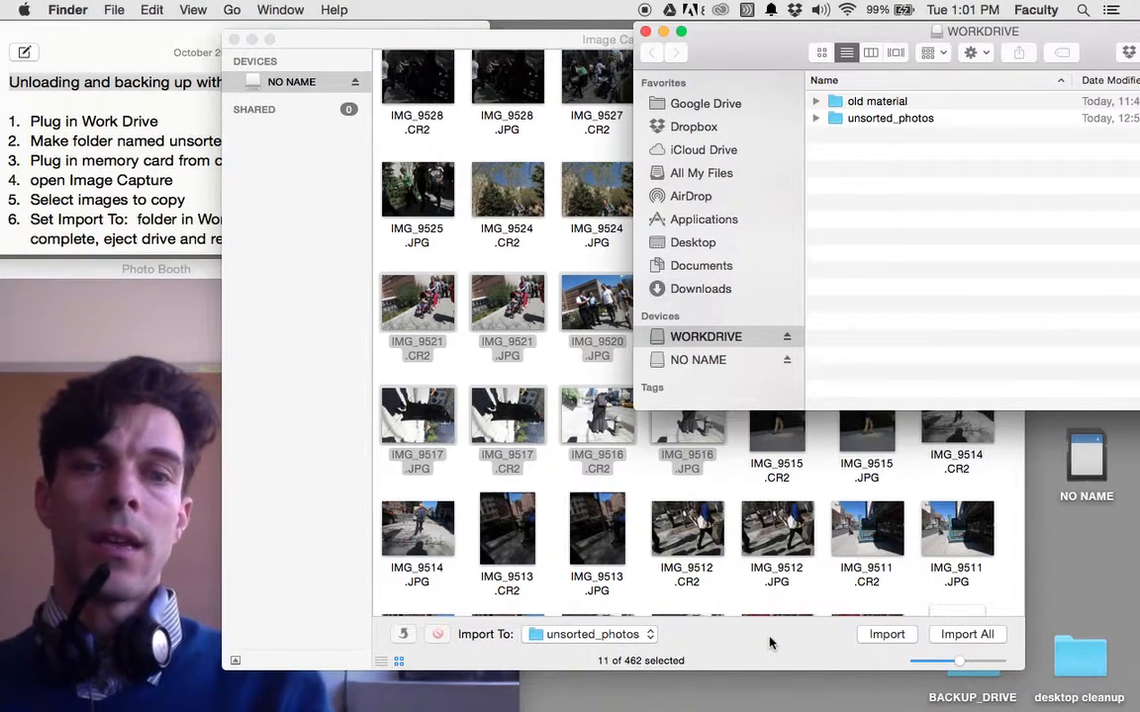
left_click(885, 635)
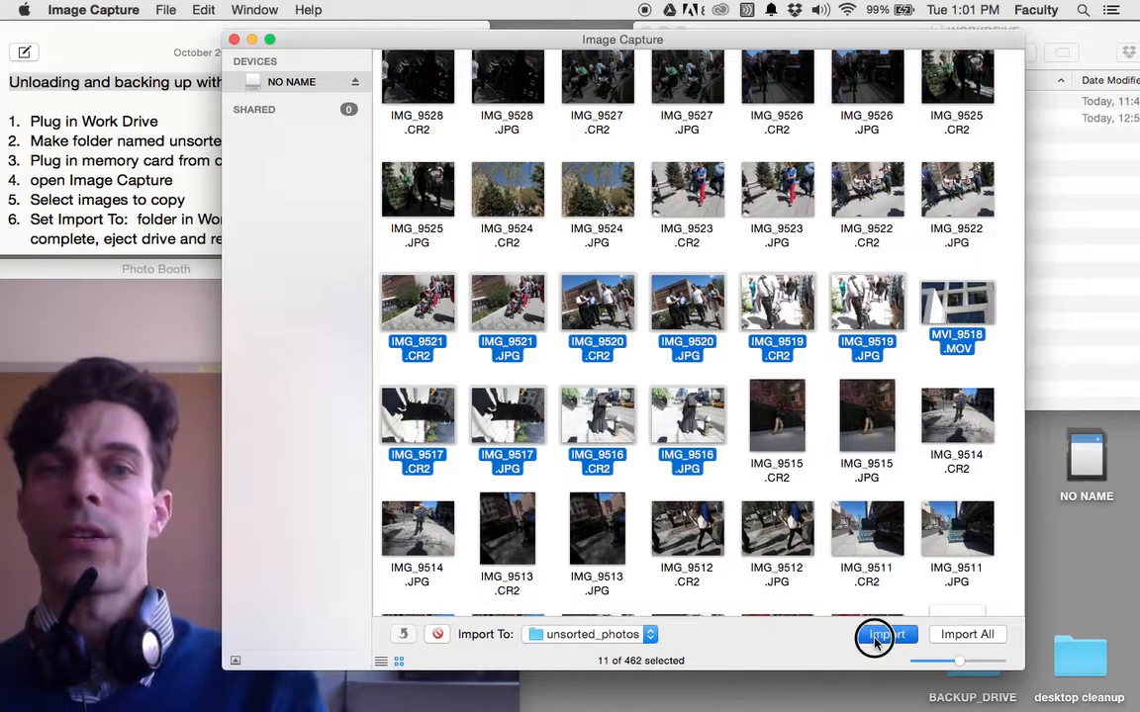
- Import the eleven selected items into unsorted_photos and confirm completion checks
left_click(880, 634)
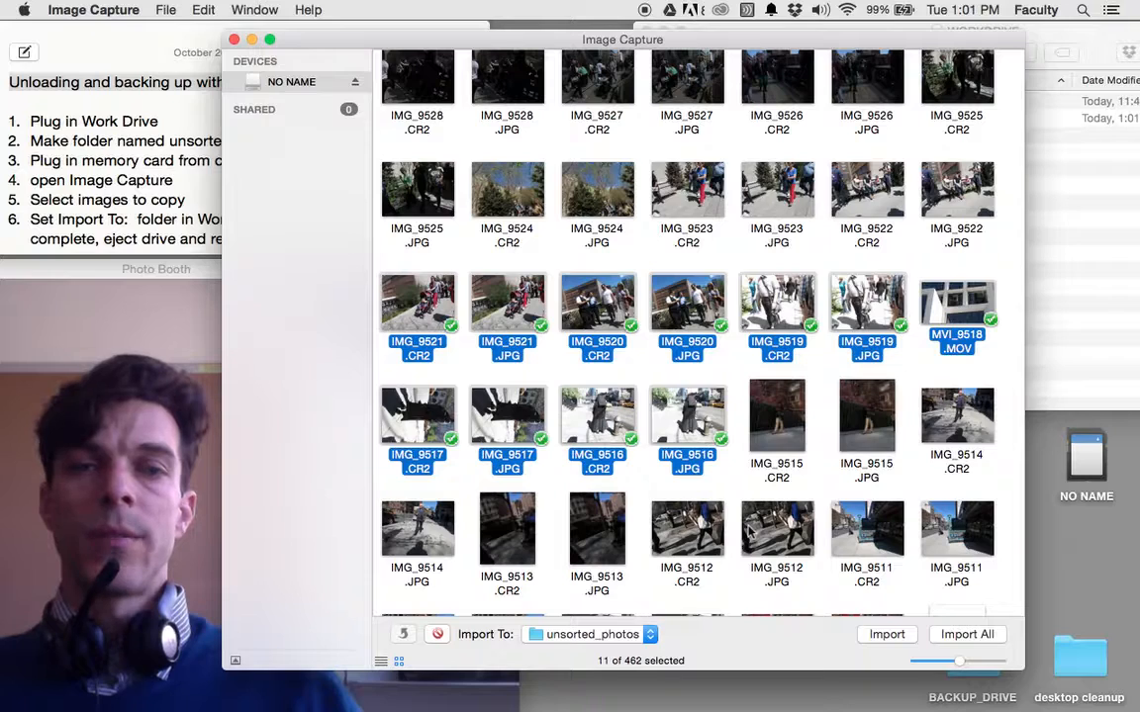
scroll("down", 3)
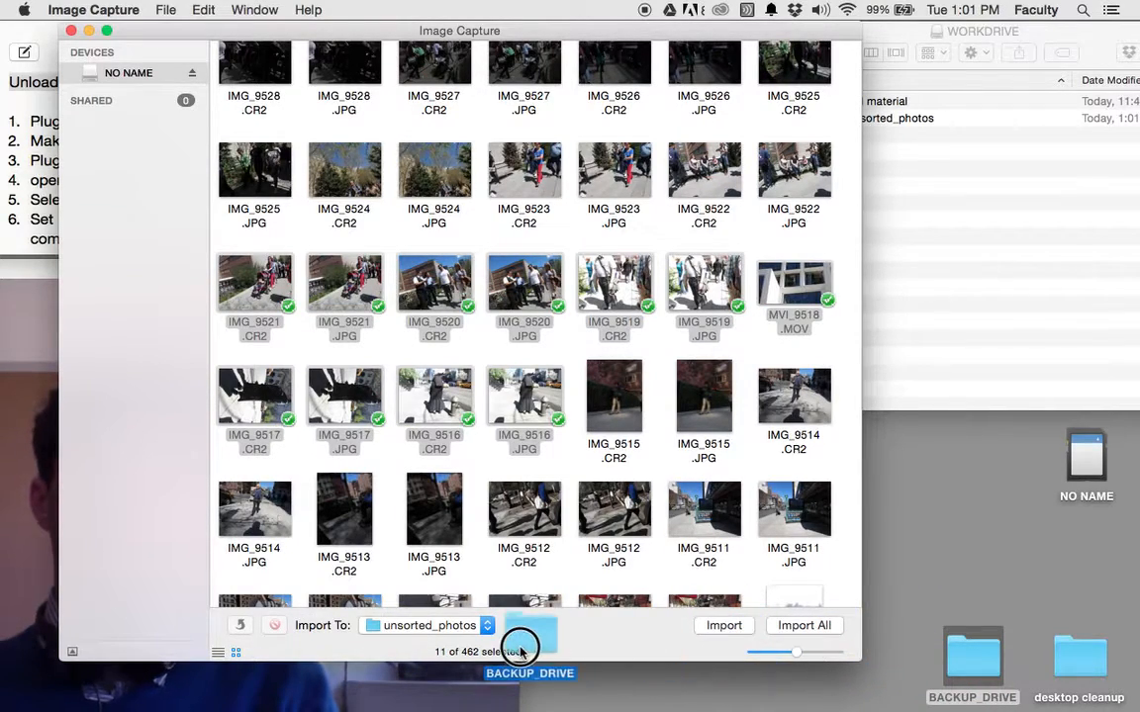
- Switch the import destination to BACKUP_DRIVE and import the same items
left_click(530, 638)
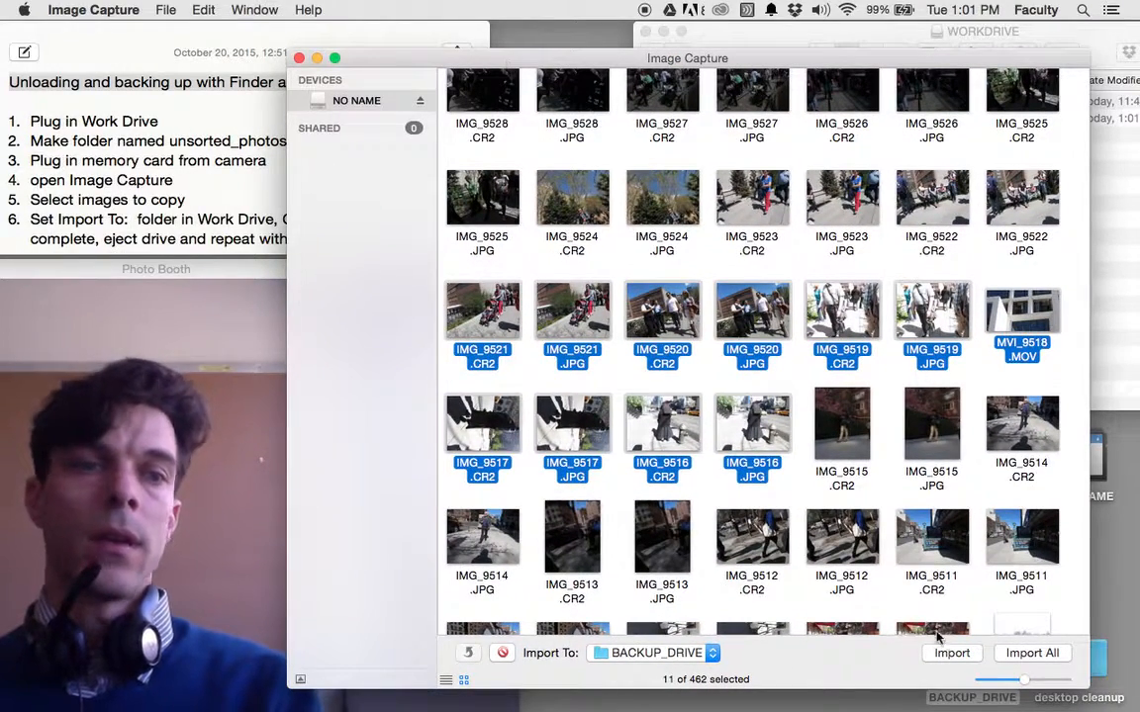
left_click(951, 653)
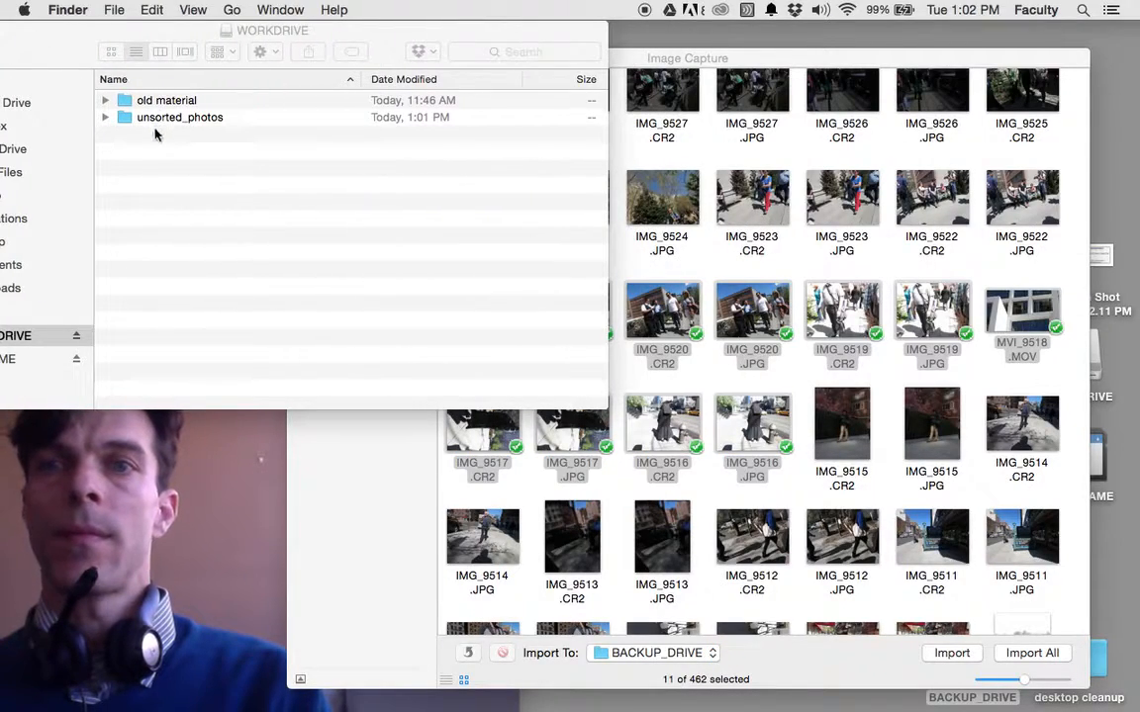
- Open unsorted_photos and place the BACKUP_DRIVE window beside it to compare imports
double_click(180, 117)
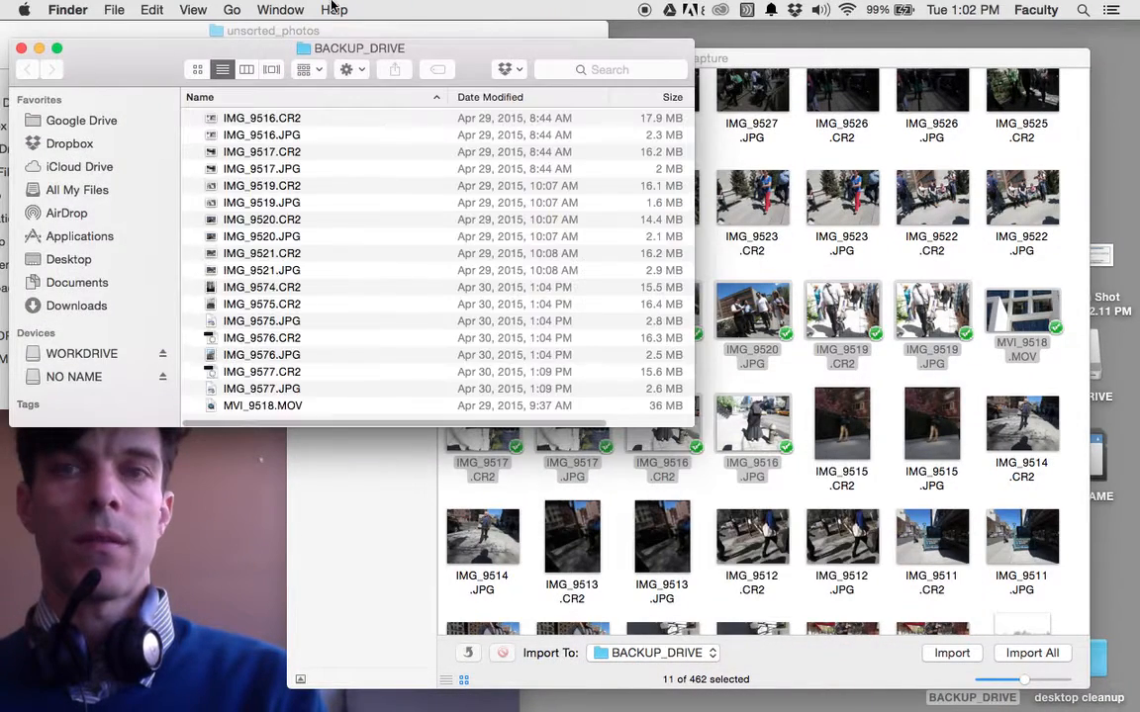
left_click_drag(359, 47, 846, 30)
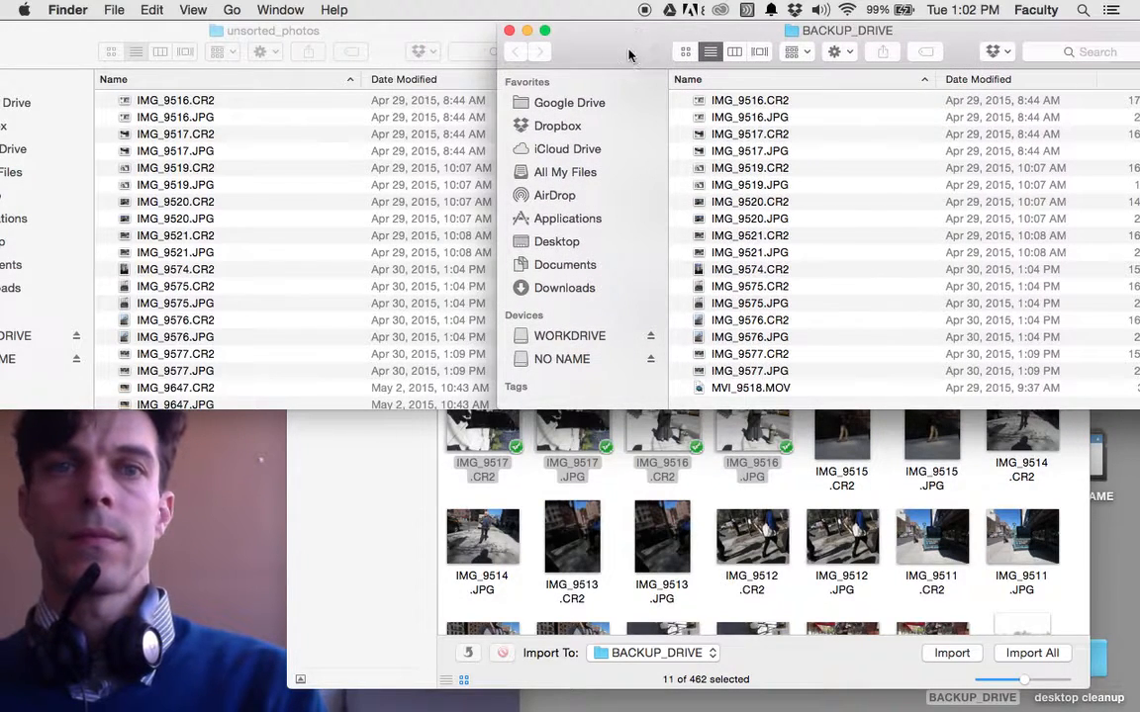